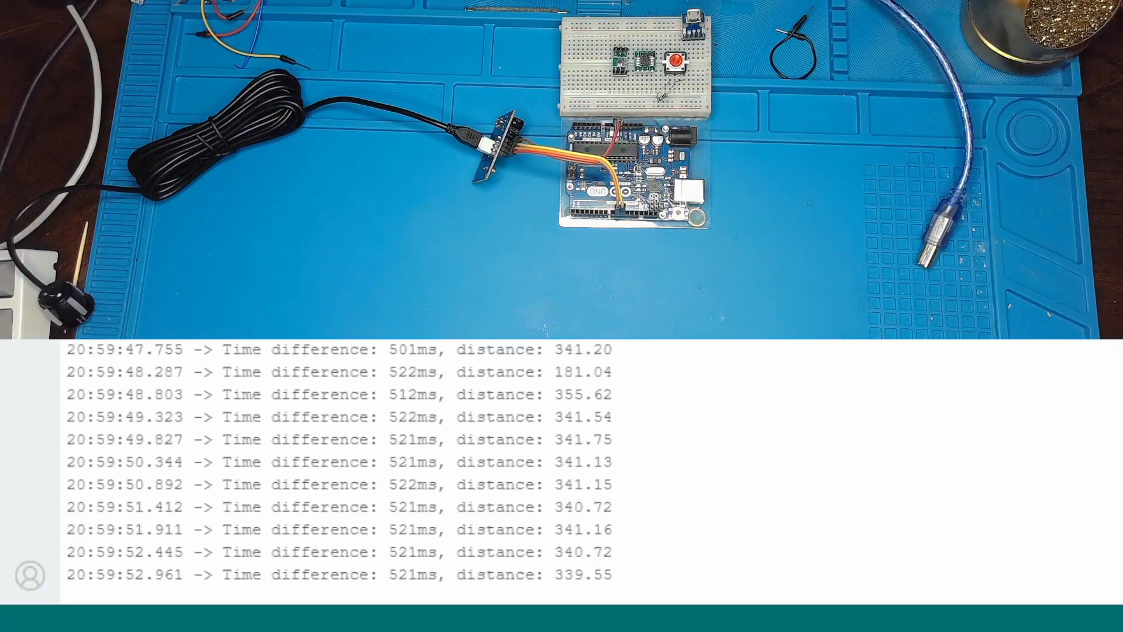
pyautogui.moveTo(625, 587)
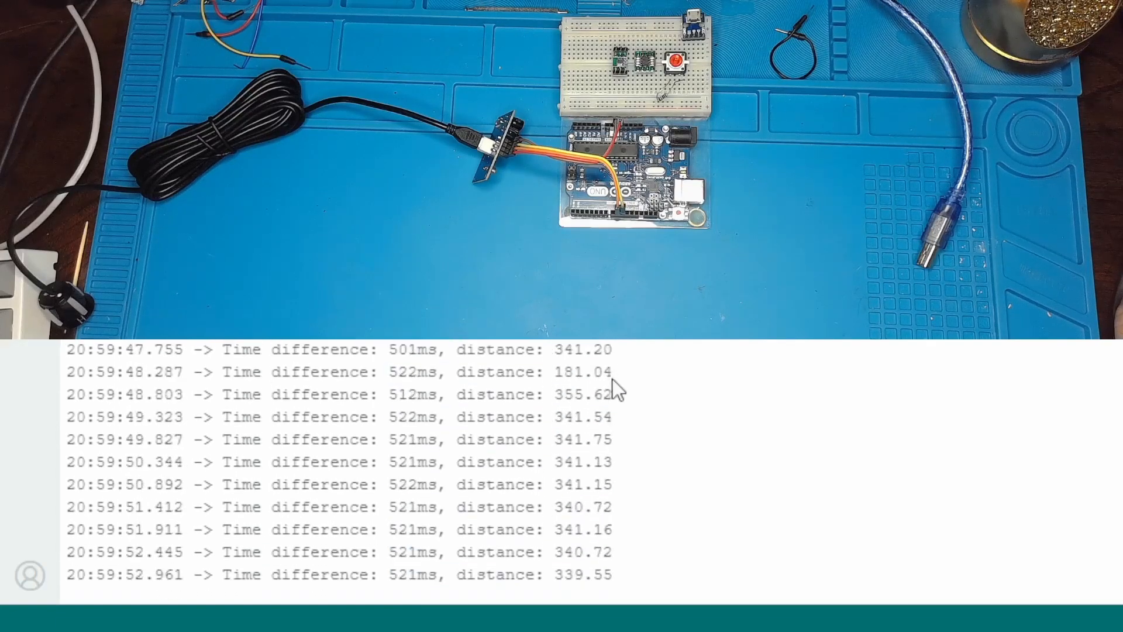
pyautogui.moveTo(663, 473)
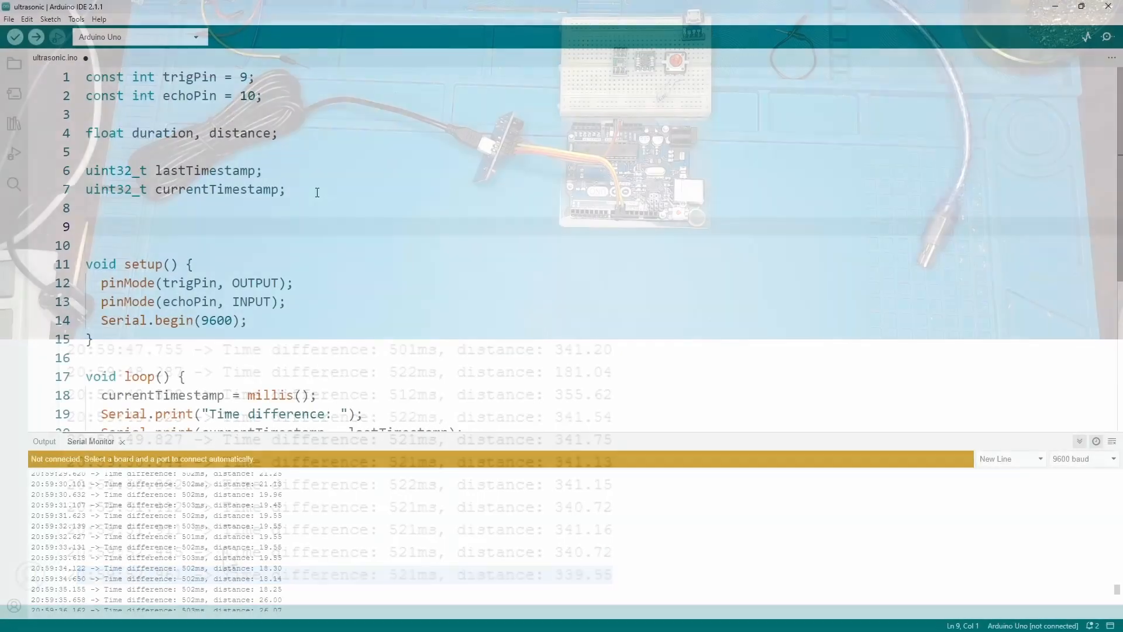
# Declare 'uint32_t task;' and 'uint32_t period = 500;' below currentTimestamp
pyautogui.write('uint32_t')
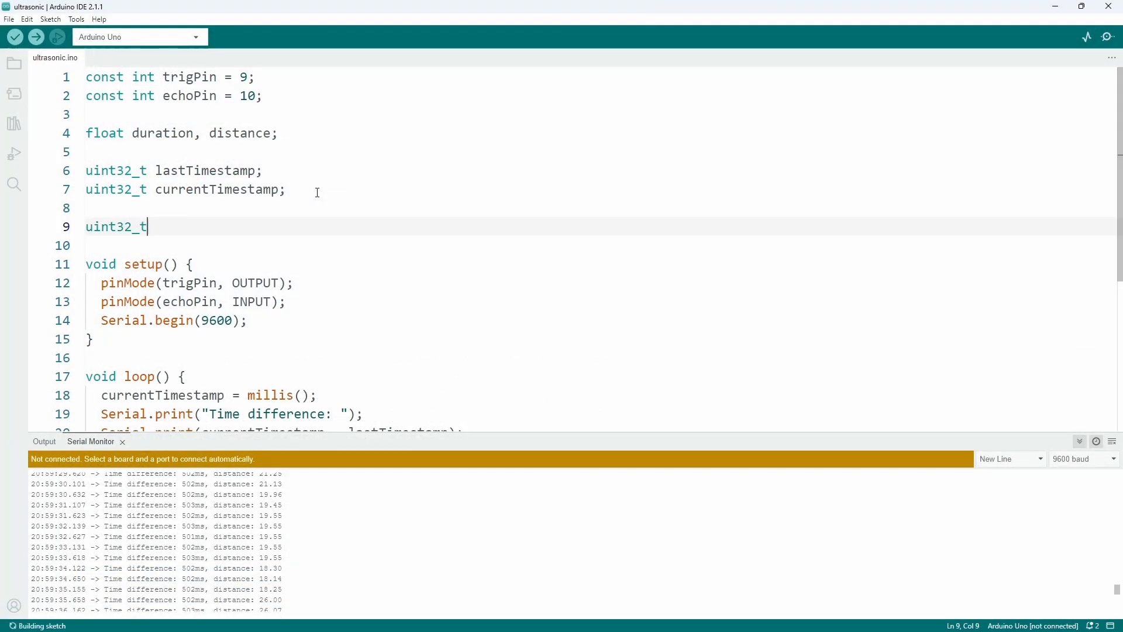
pyautogui.write('task;')
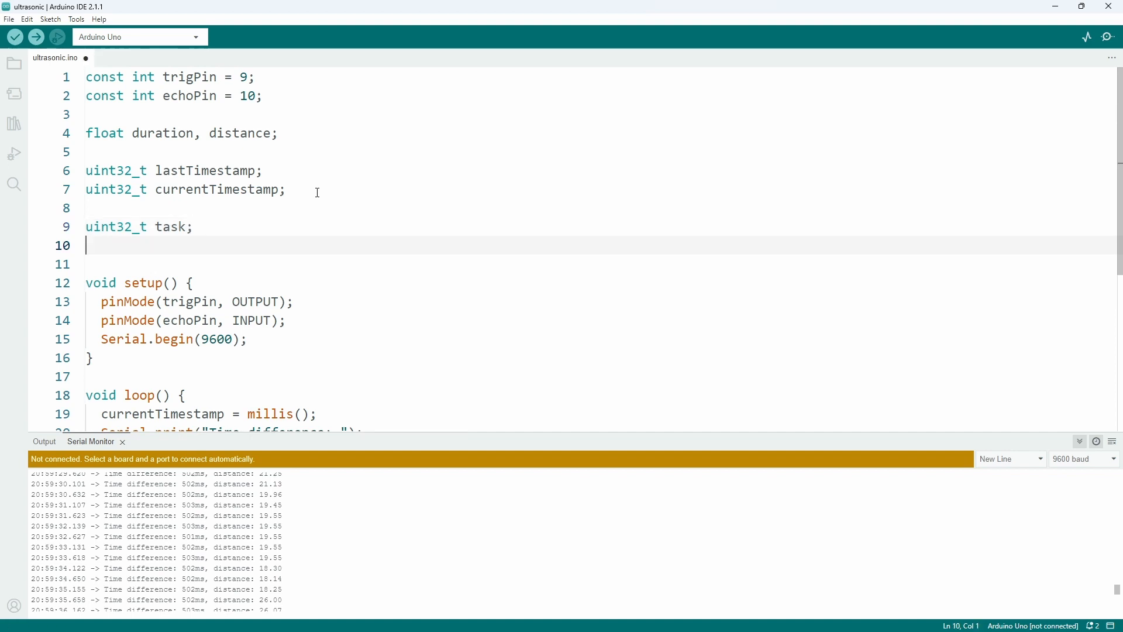
pyautogui.write('uint32_t period;')
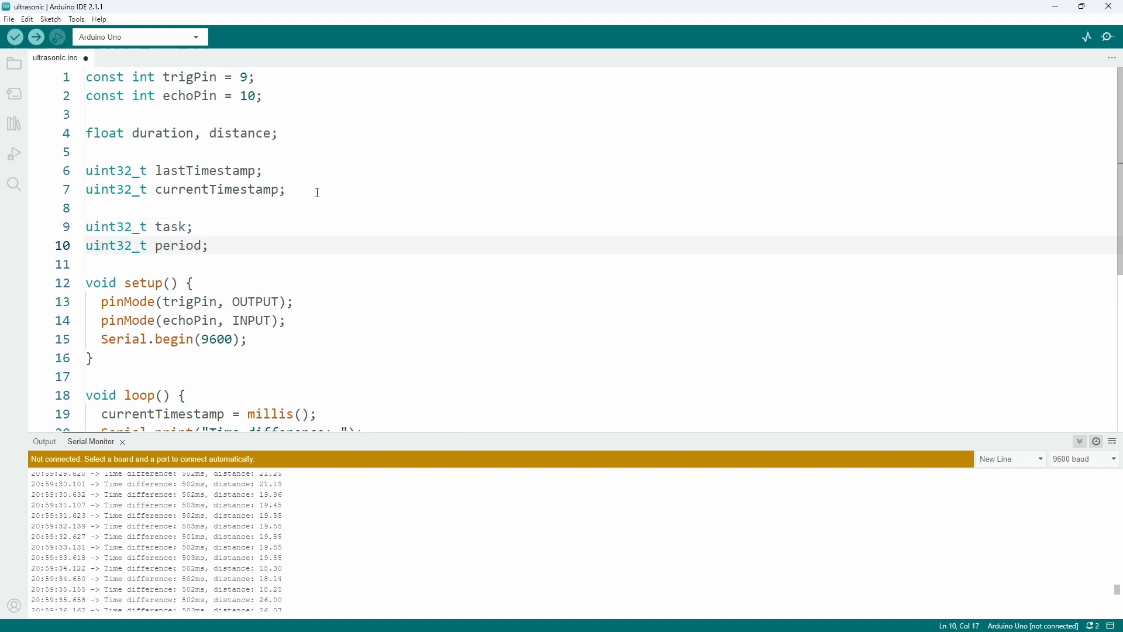
pyautogui.write('= 500')
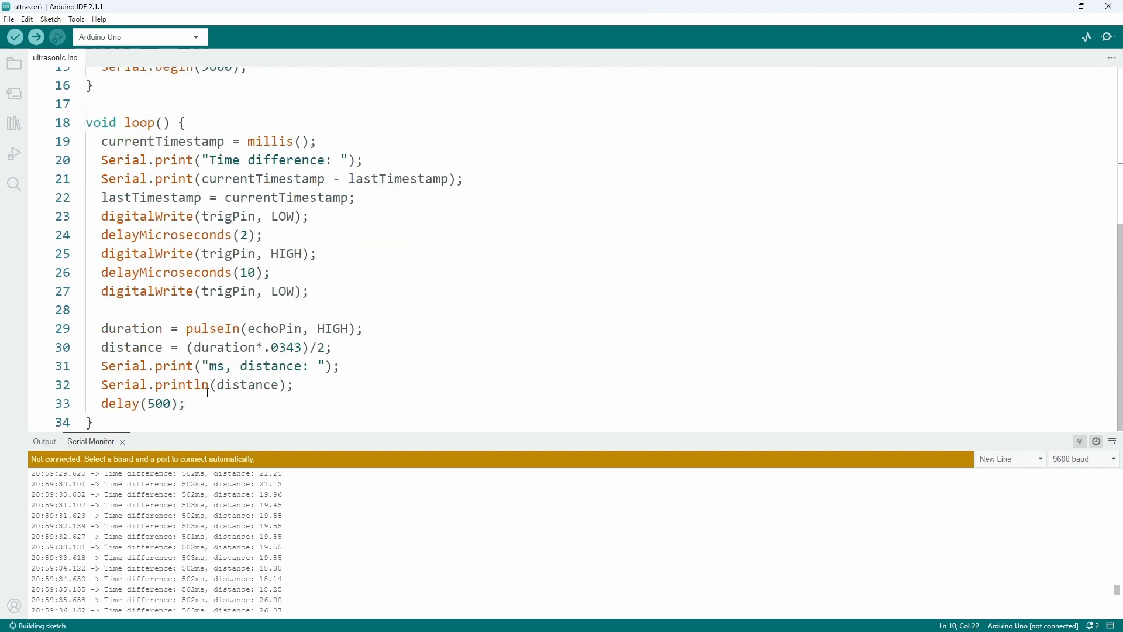
# Delete the delay(500); line from loop() and scroll back up to the loop body
pyautogui.press('Backspace')
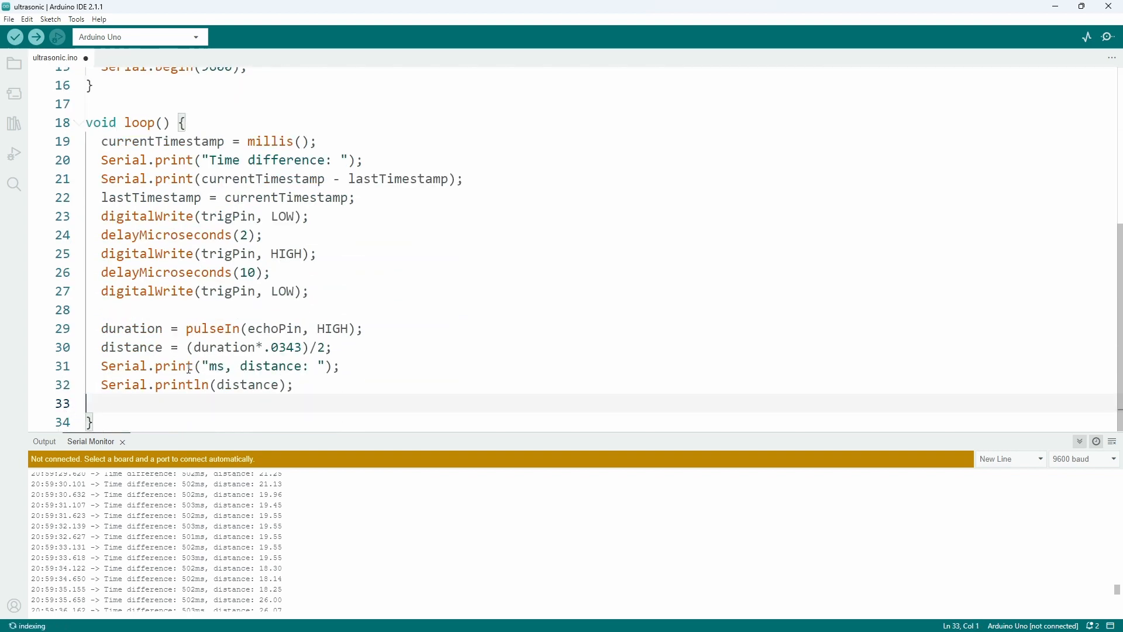
pyautogui.scroll(3)
pyautogui.write('}')
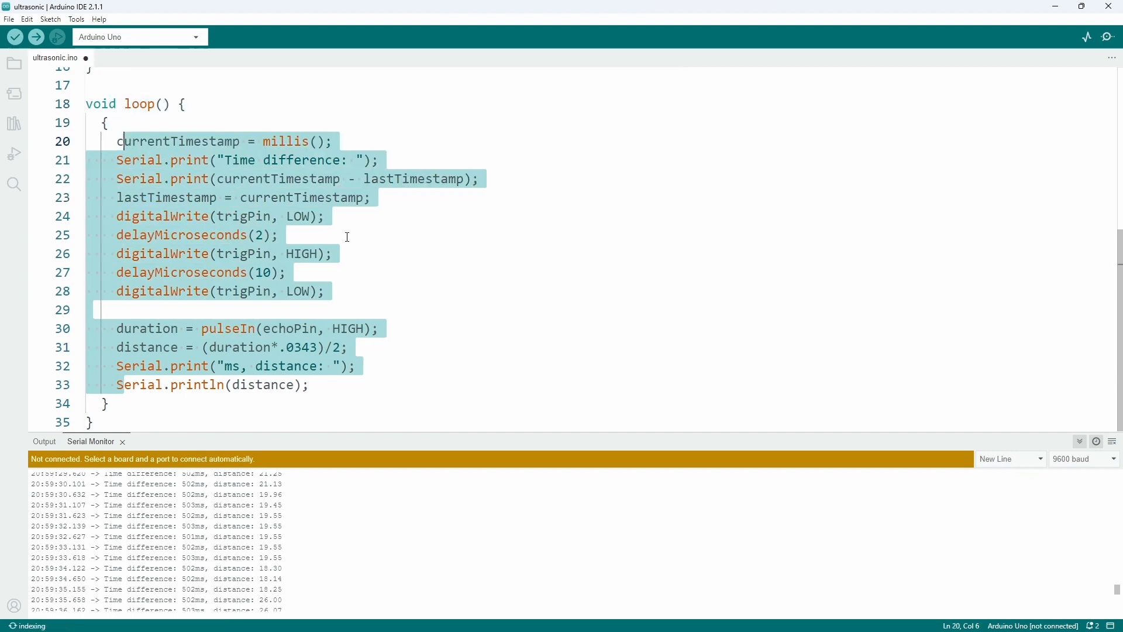
# Add the condition 'if(task <= millis())' on a new line above the brace block
pyautogui.press('enter')
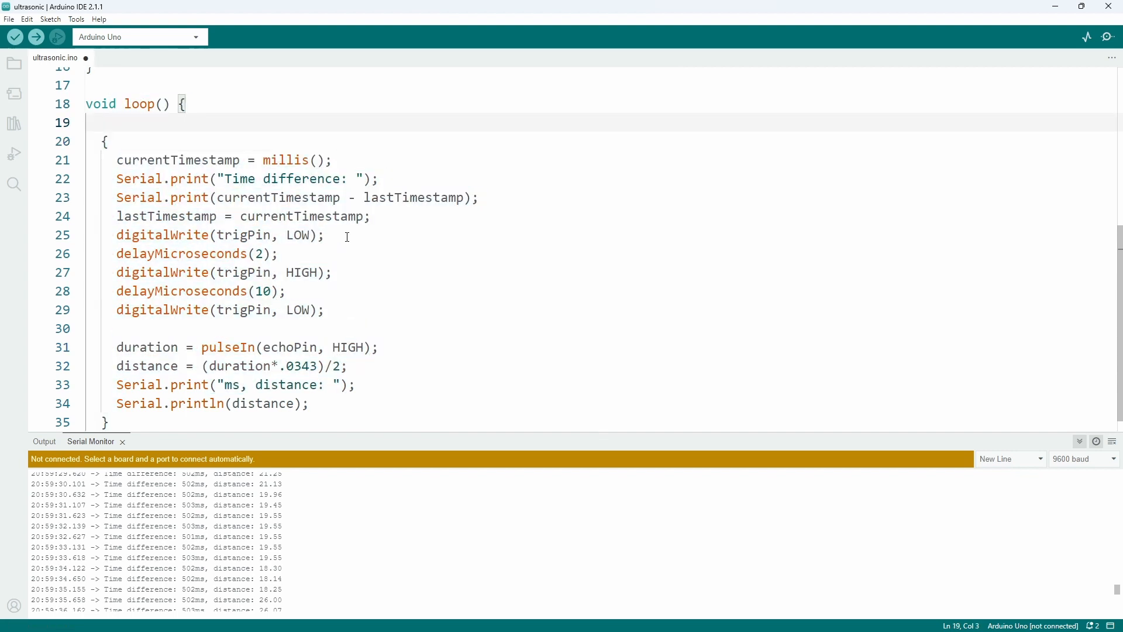
pyautogui.write('if(')
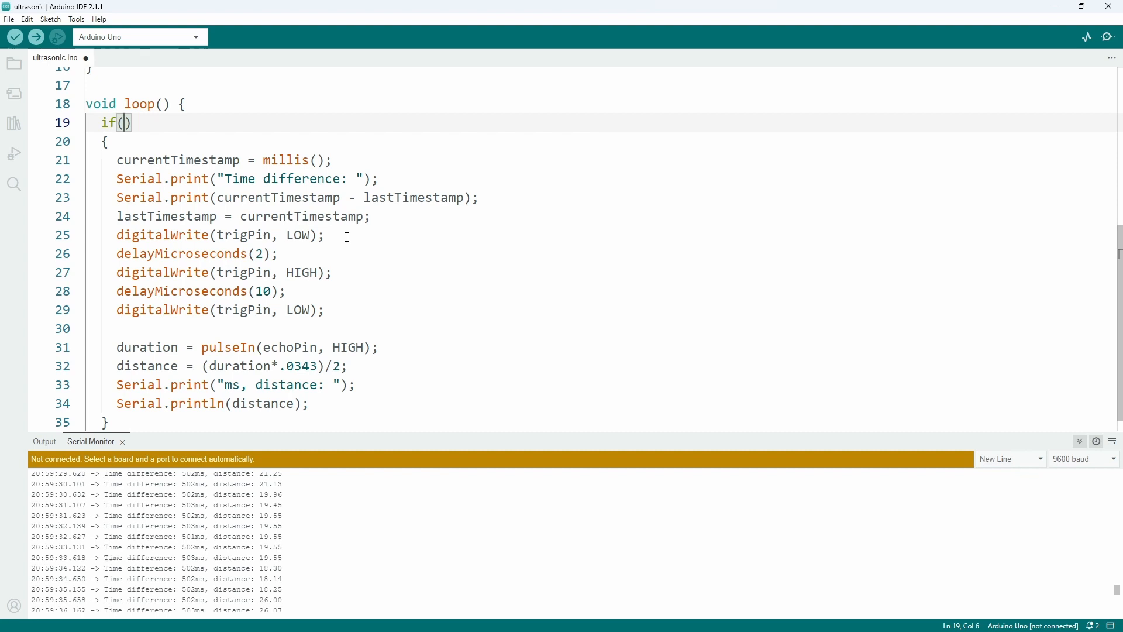
pyautogui.write('task')
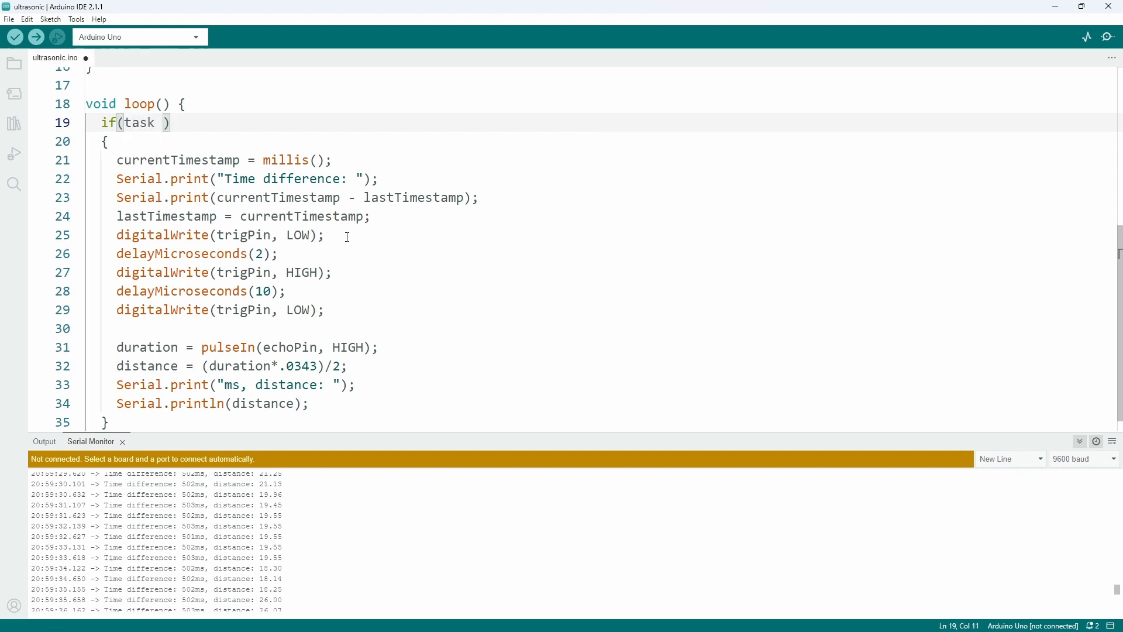
pyautogui.write('<=')
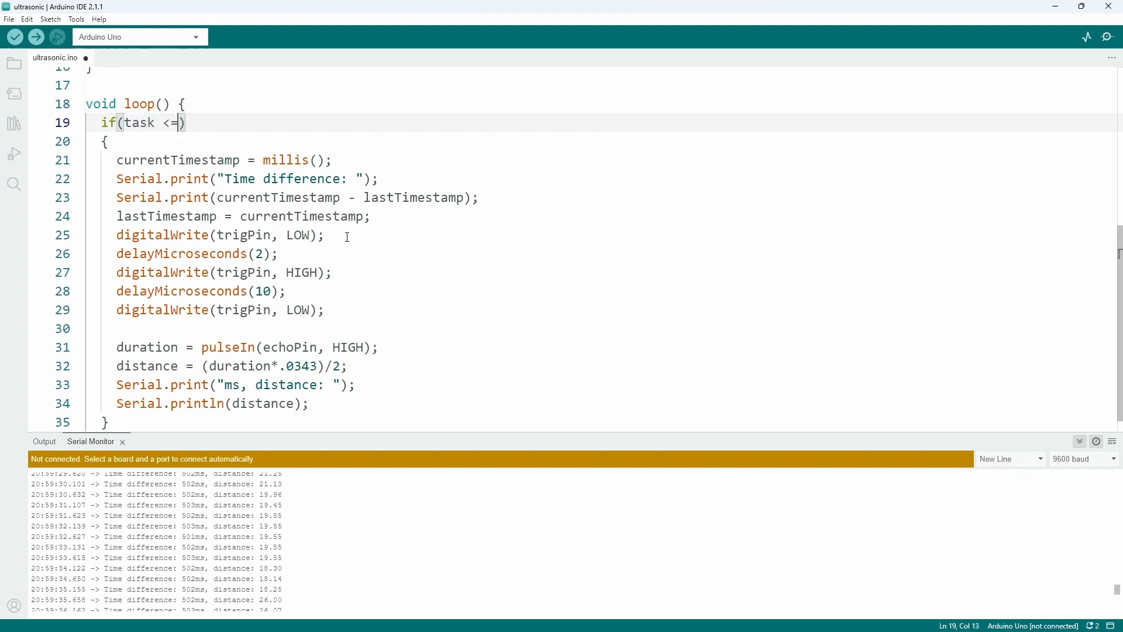
pyautogui.write('mi')
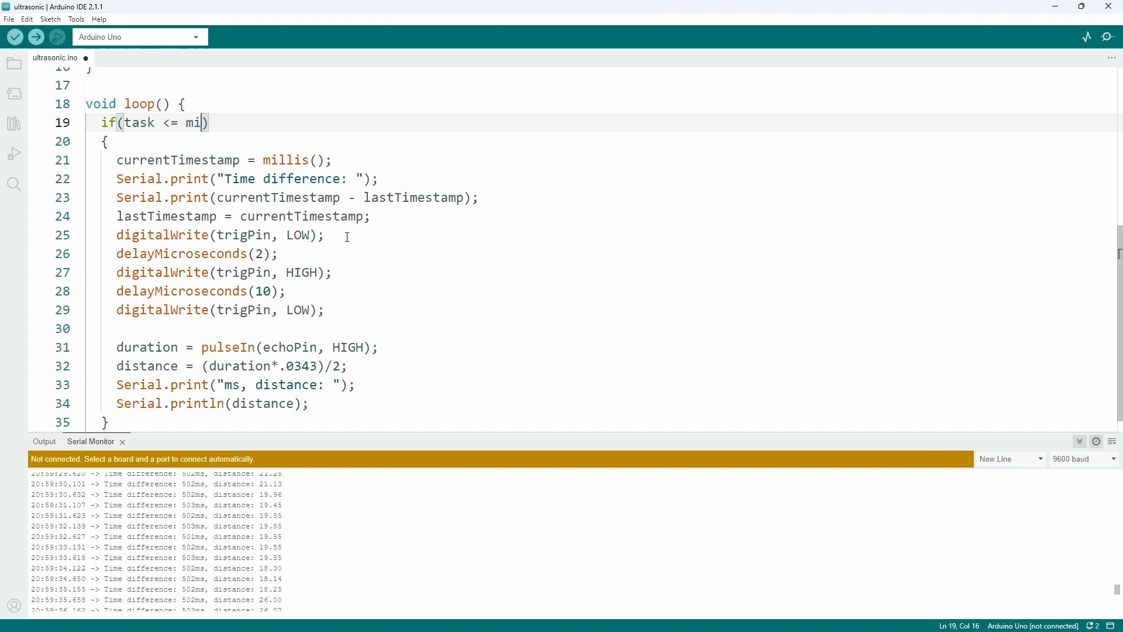
pyautogui.write('llis()')
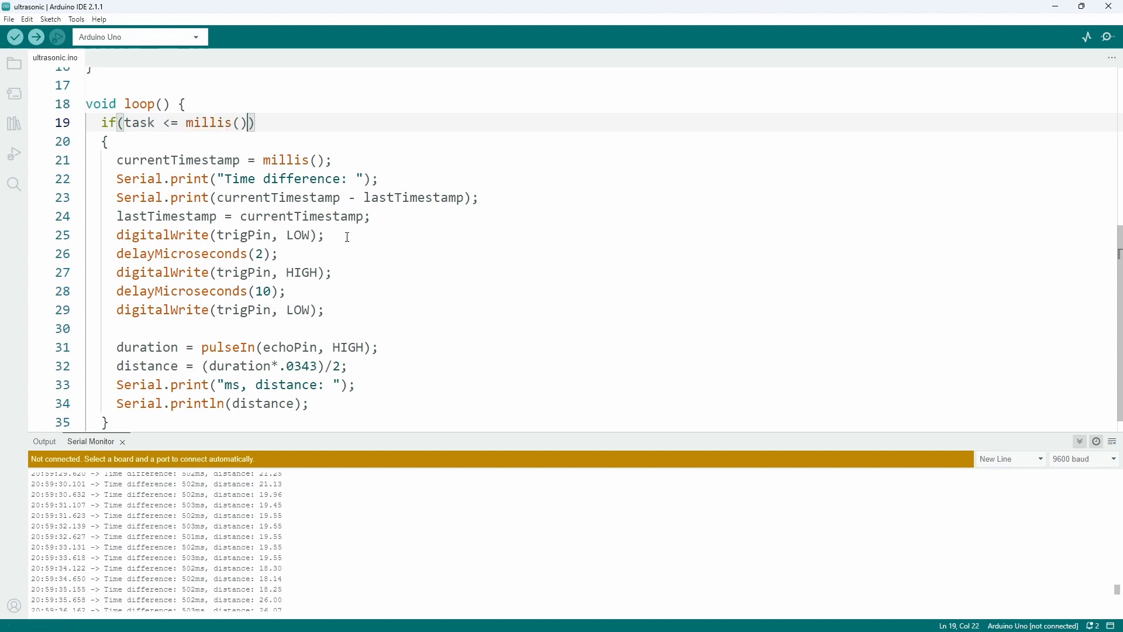
# Add 'task += period;' as the guarded block's first statement
pyautogui.write('task')
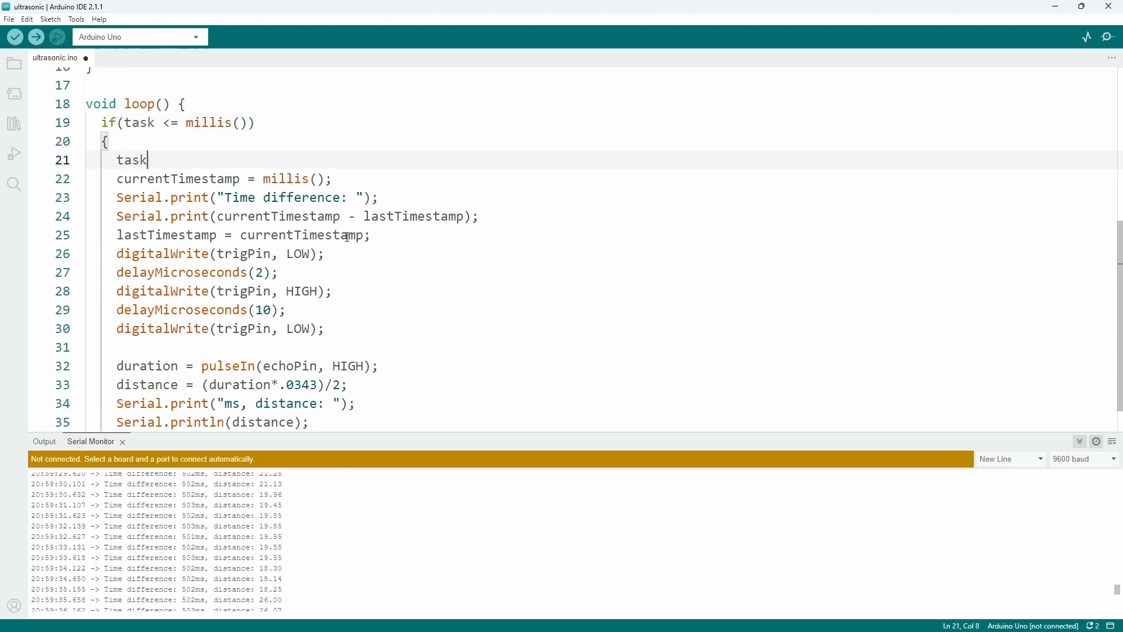
pyautogui.write('+=')
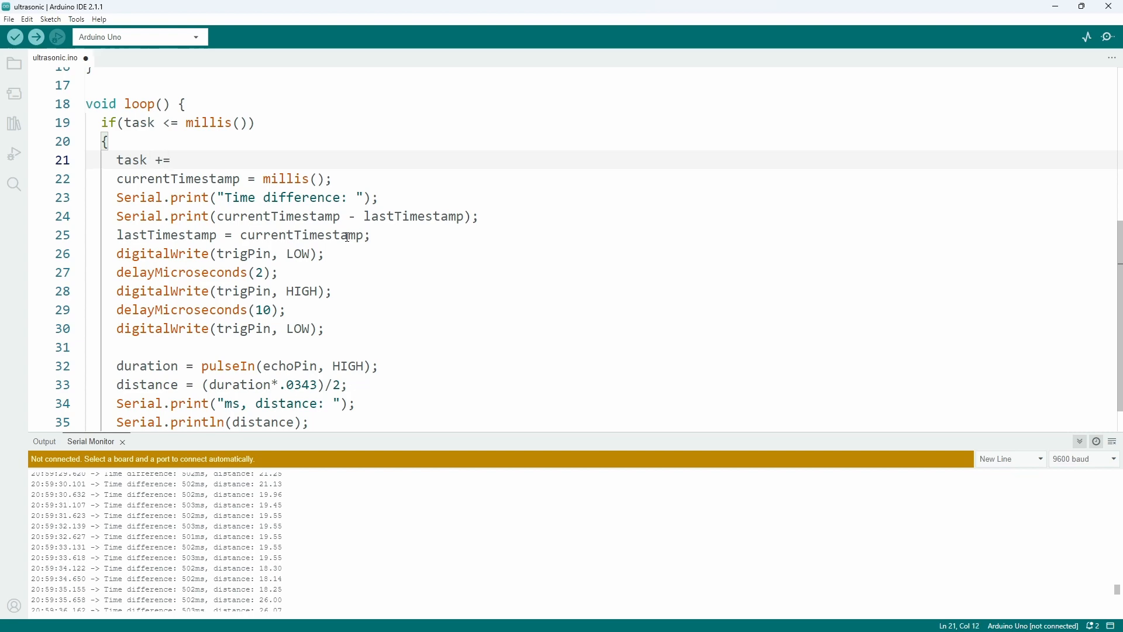
pyautogui.write('period;')
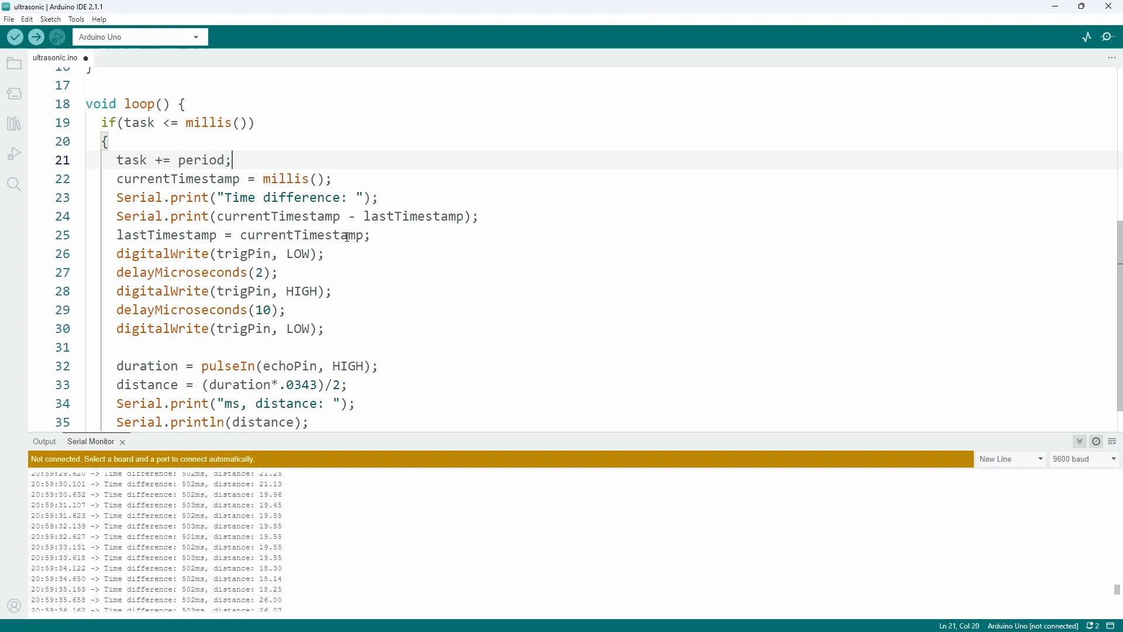